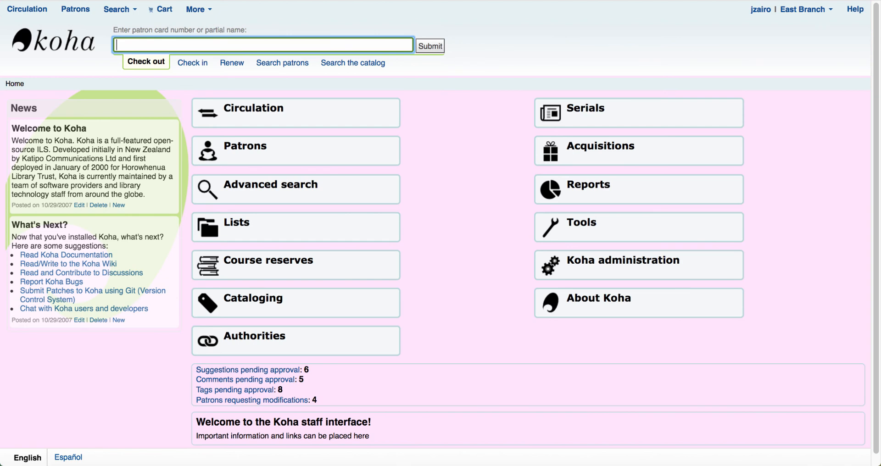
mouse_move(637, 265)
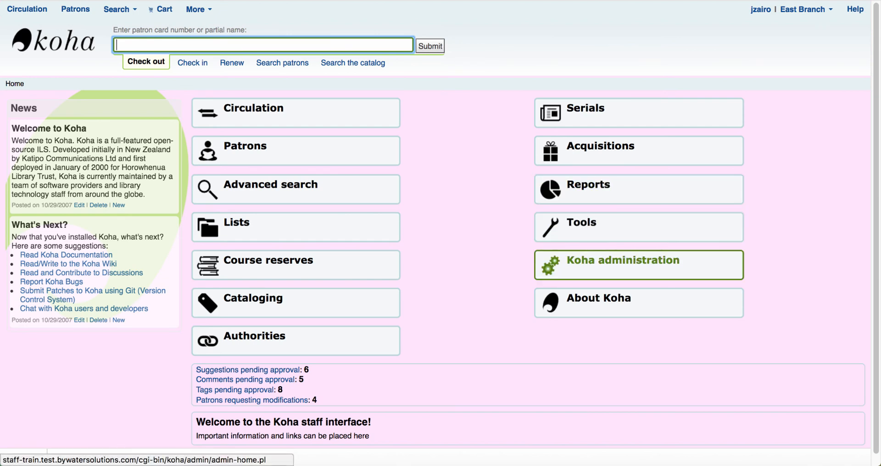
Enter the Koha administration area from the staff home page
left_click(621, 260)
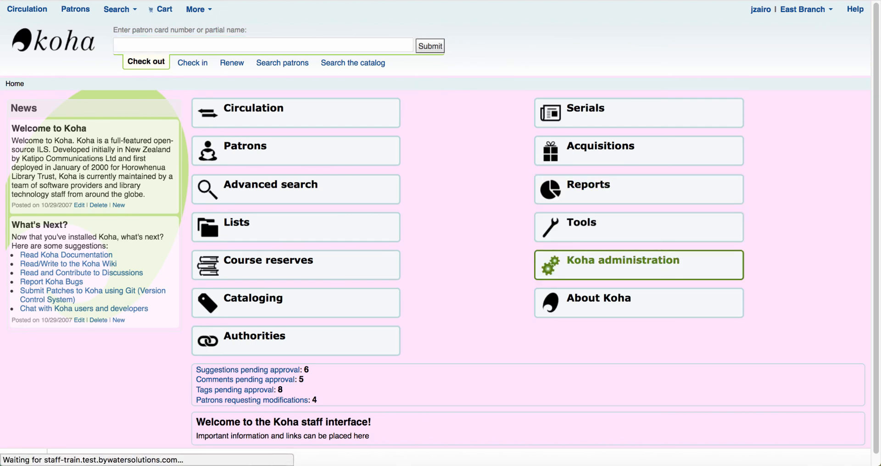
left_click(621, 259)
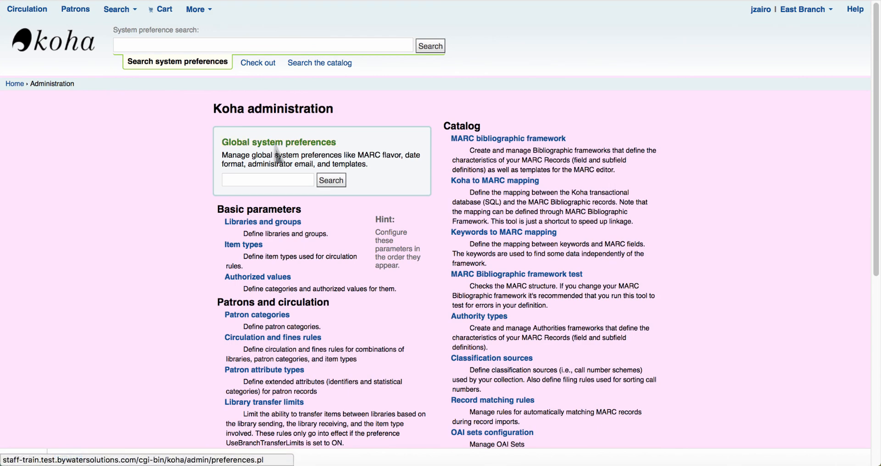
Show the global system preferences and locate the MarcItemFieldsToOrder preference under Acquisitions
left_click(278, 141)
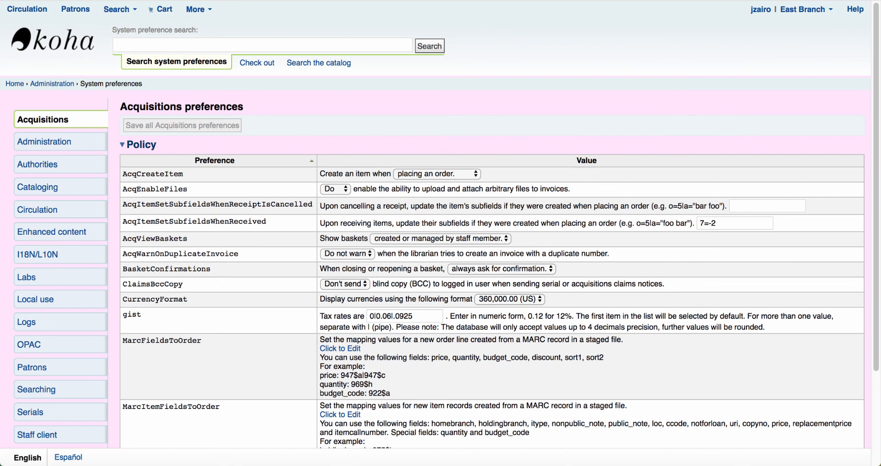
mouse_move(44, 119)
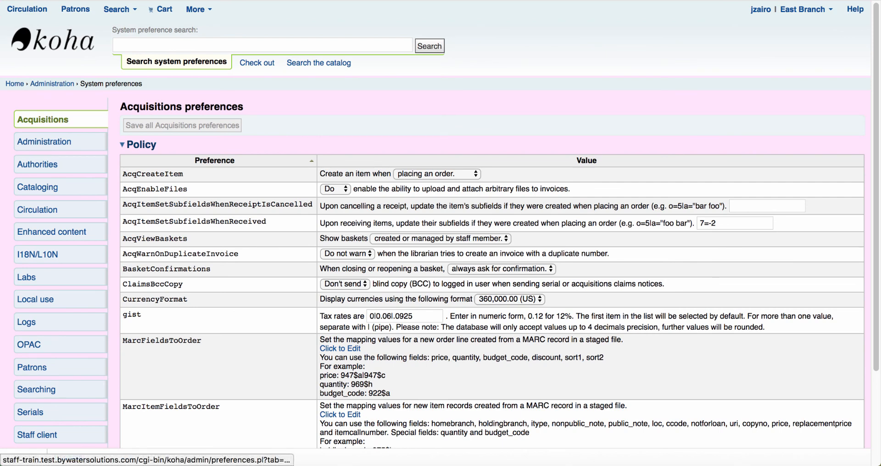
scroll("down", 3)
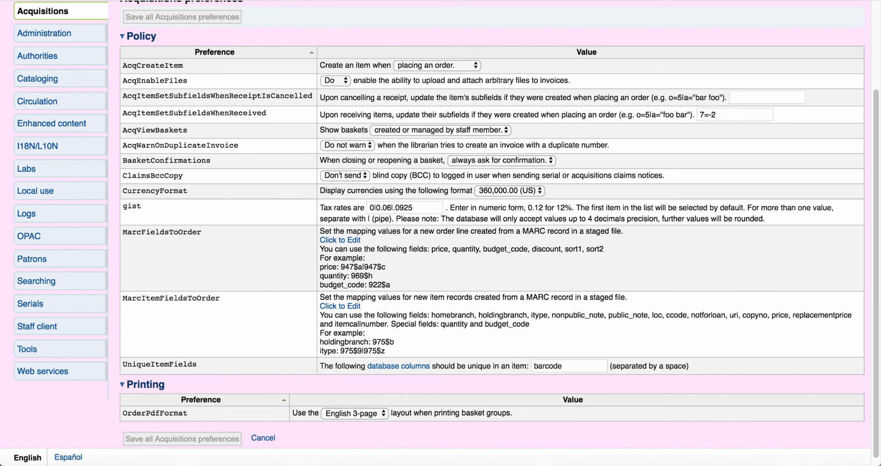
double_click(162, 298)
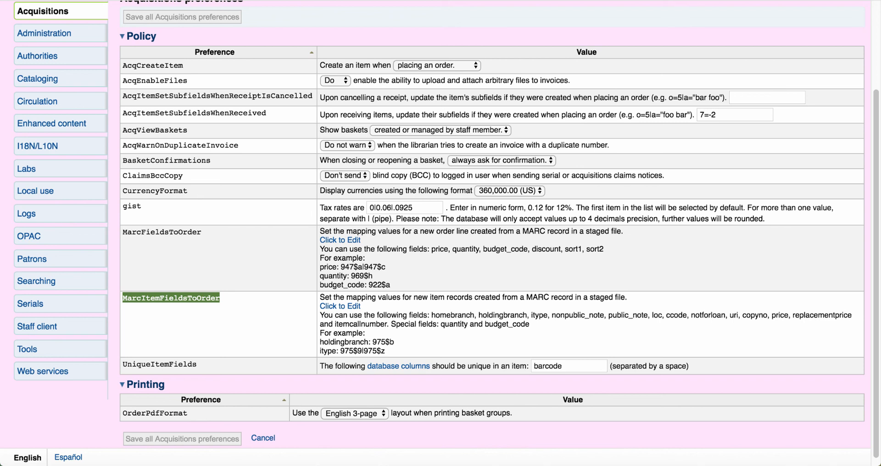
Expand the MarcItemFieldsToOrder value, revealing item fields homebranch through price mapped to 975 subfields
left_click(339, 305)
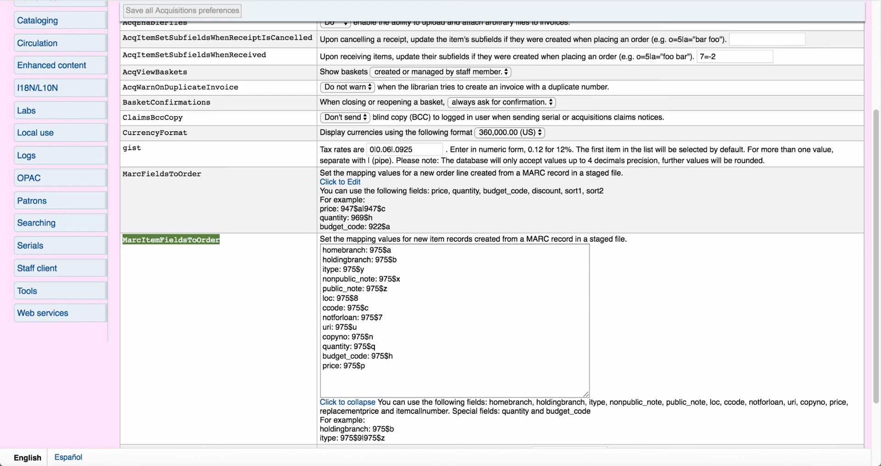
scroll("down", 3)
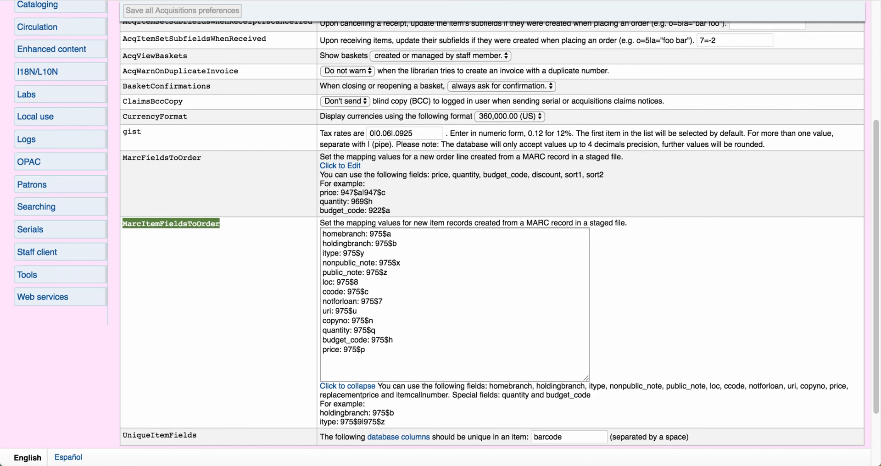
scroll("down", 3)
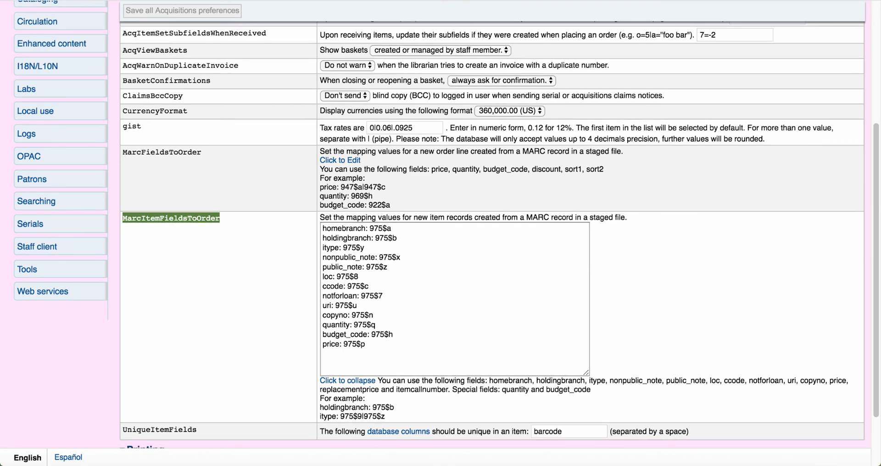
scroll("down", 3)
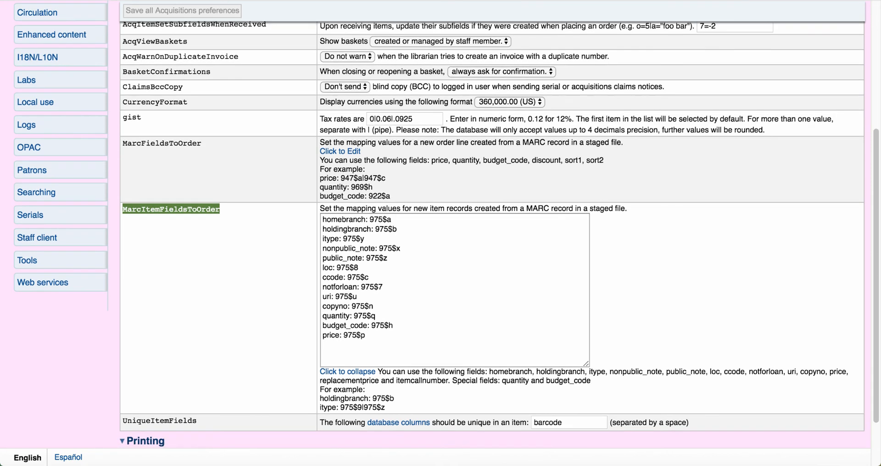
scroll("down", 3)
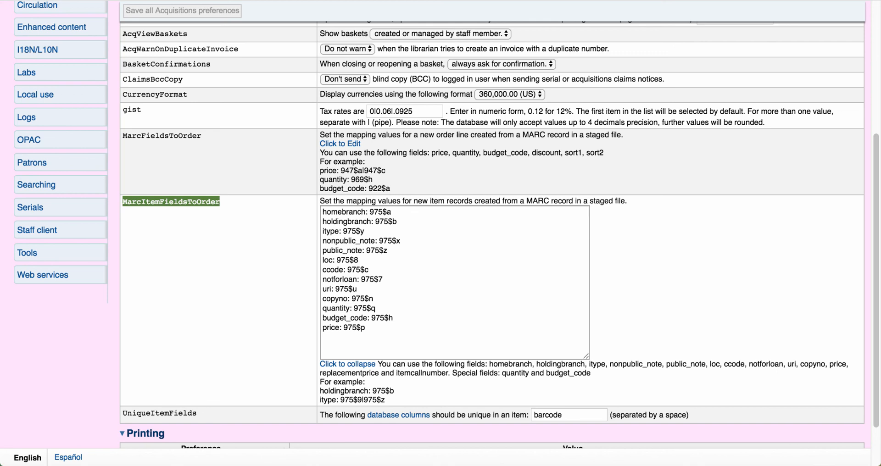
scroll("down", 3)
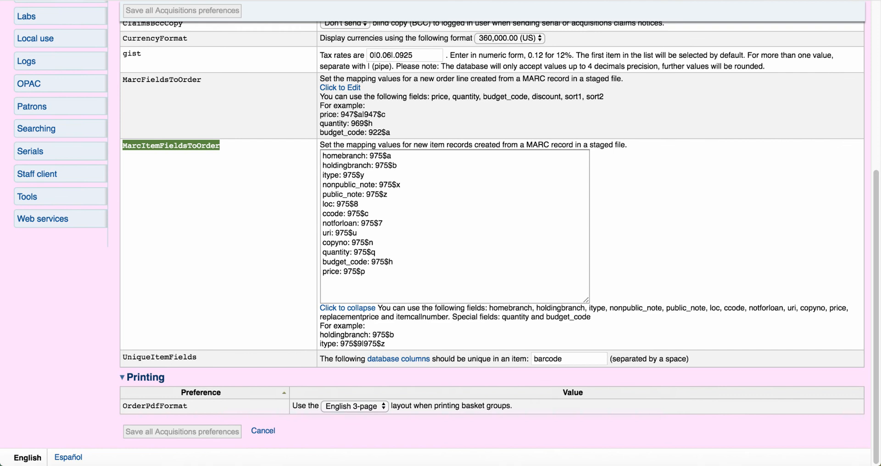